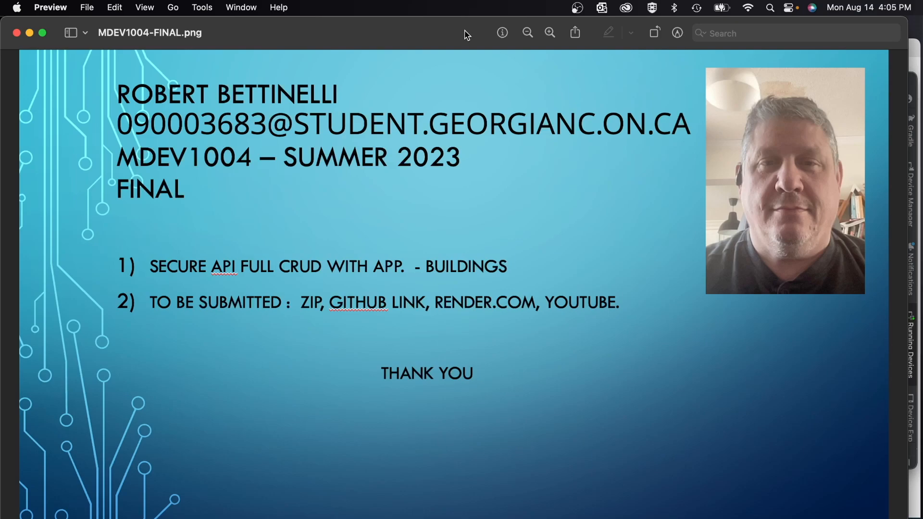
pyautogui.moveTo(470, 5)
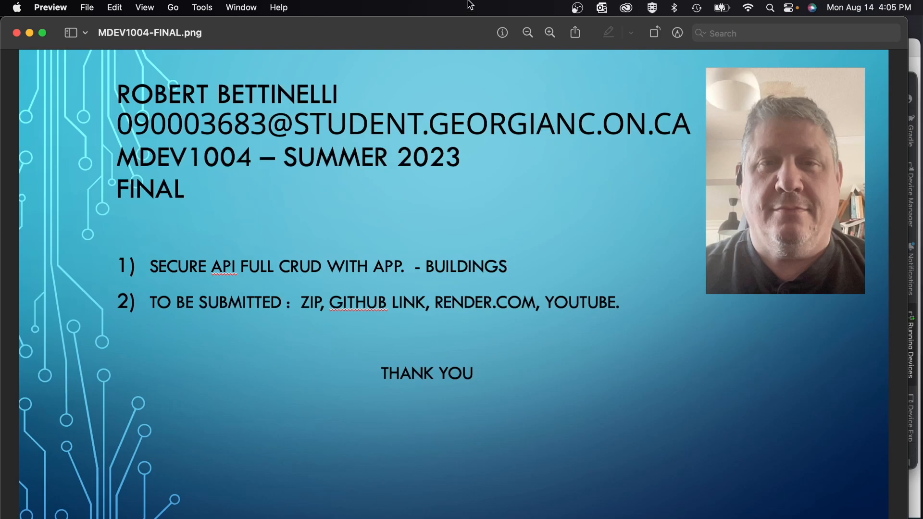
pyautogui.moveTo(242, 57)
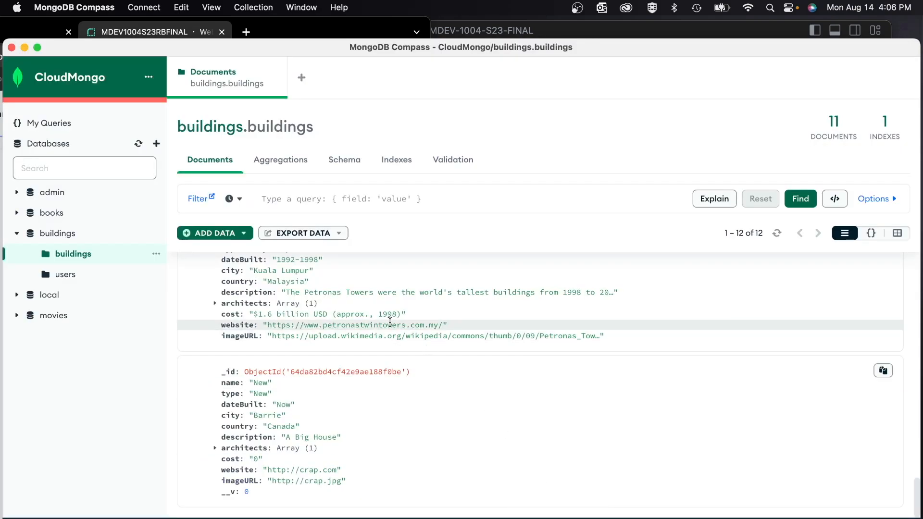
# Show the buildings collection as a table in Compass, then bring up the emulator beside the Render logs
pyautogui.click(897, 233)
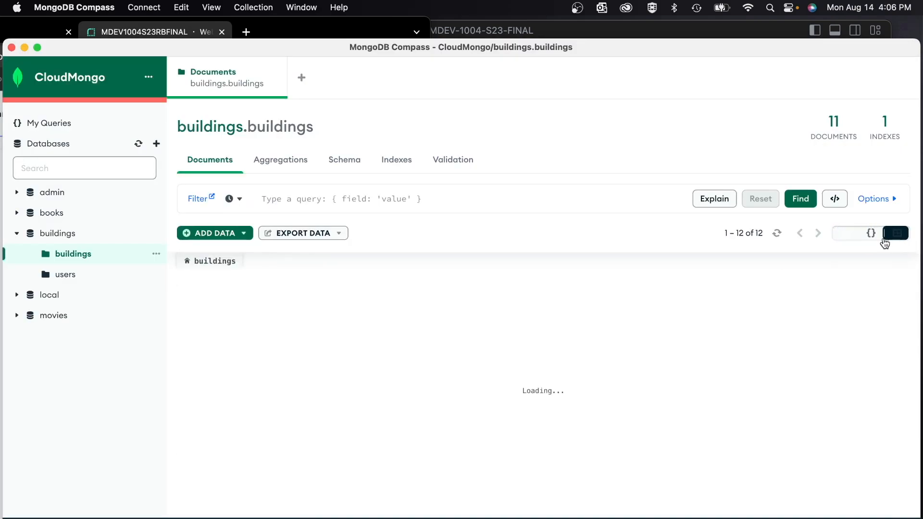
pyautogui.click(895, 233)
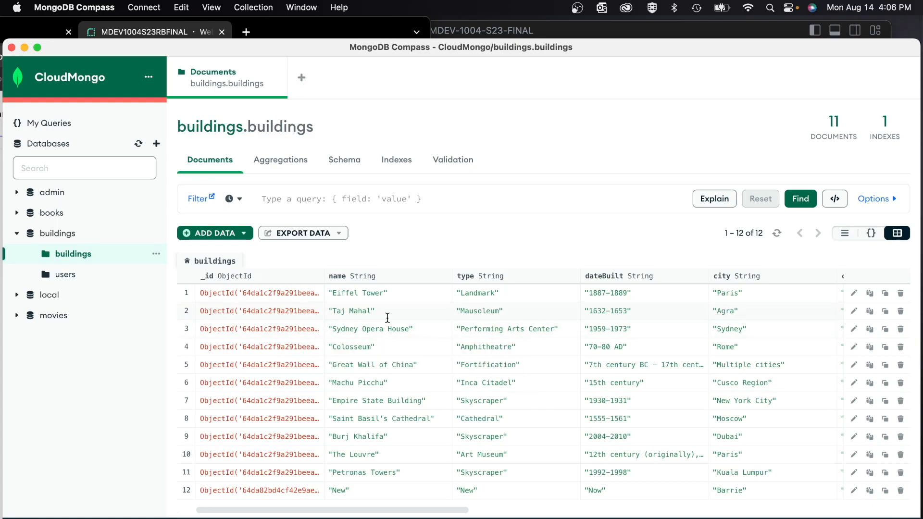
pyautogui.moveTo(514, 462)
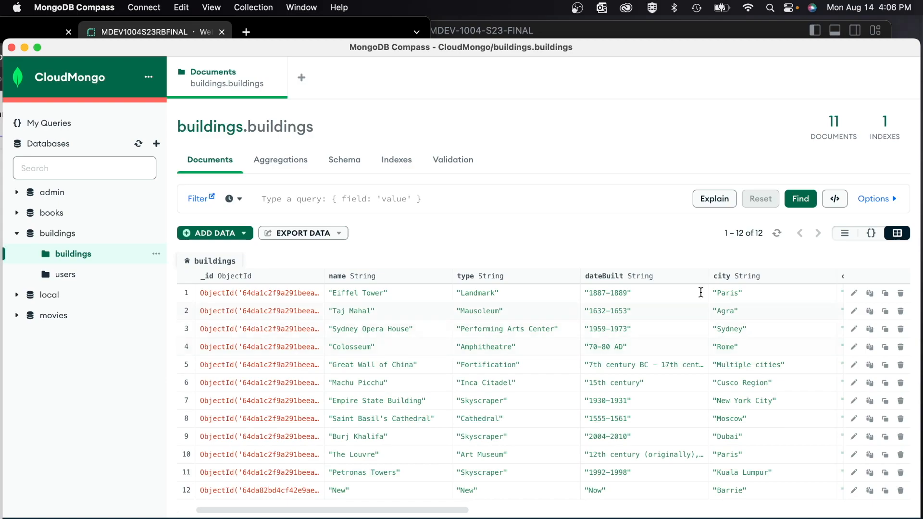
pyautogui.click(900, 490)
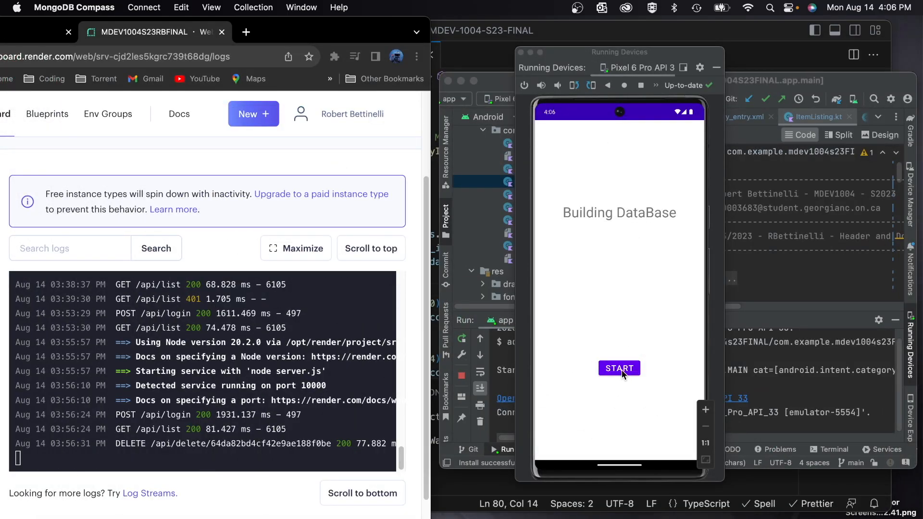
pyautogui.click(619, 368)
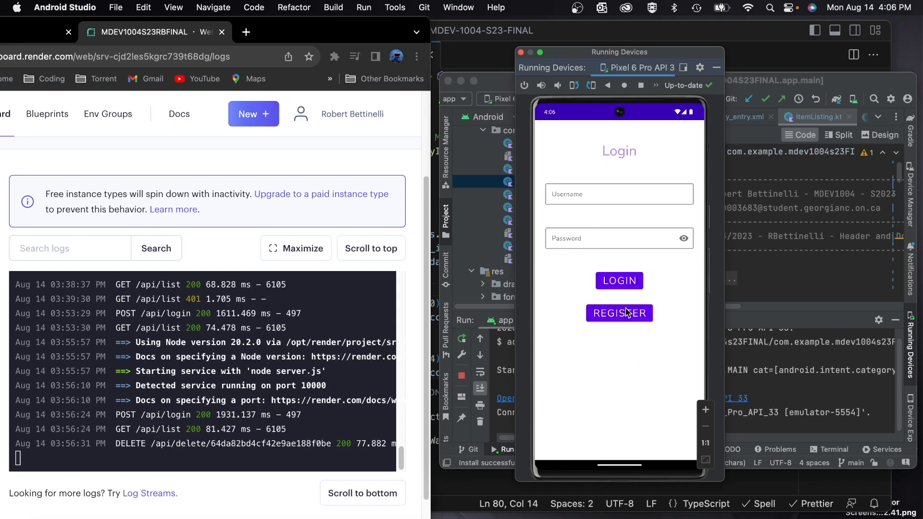
pyautogui.click(619, 312)
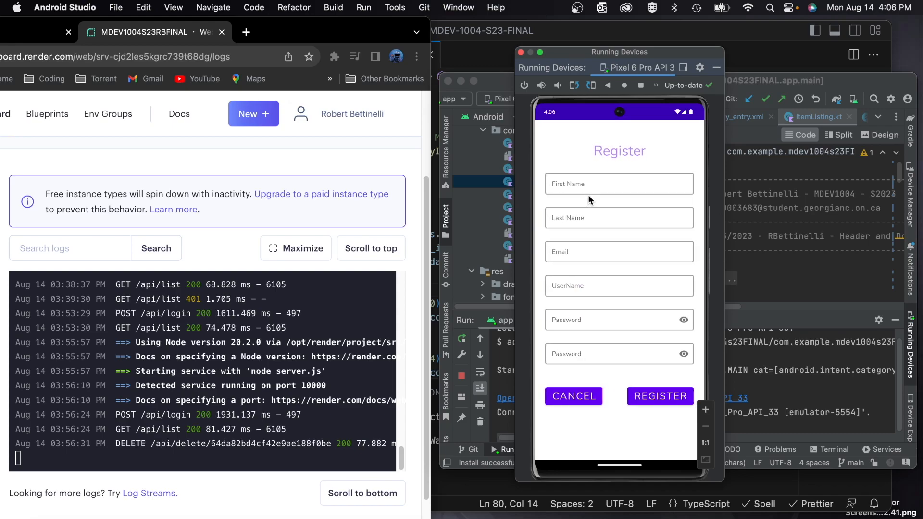
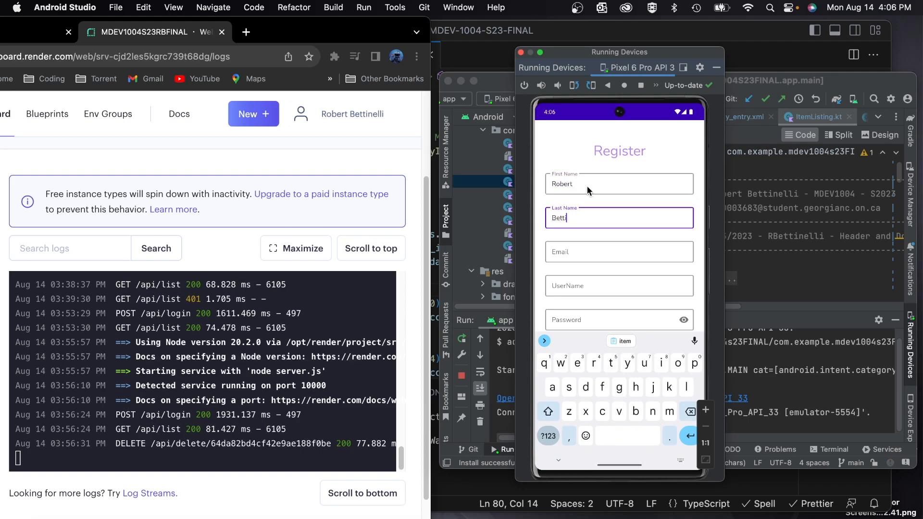
# Enter the Gmail address, username rb1 and both passwords, and submit the registration
pyautogui.click(619, 252)
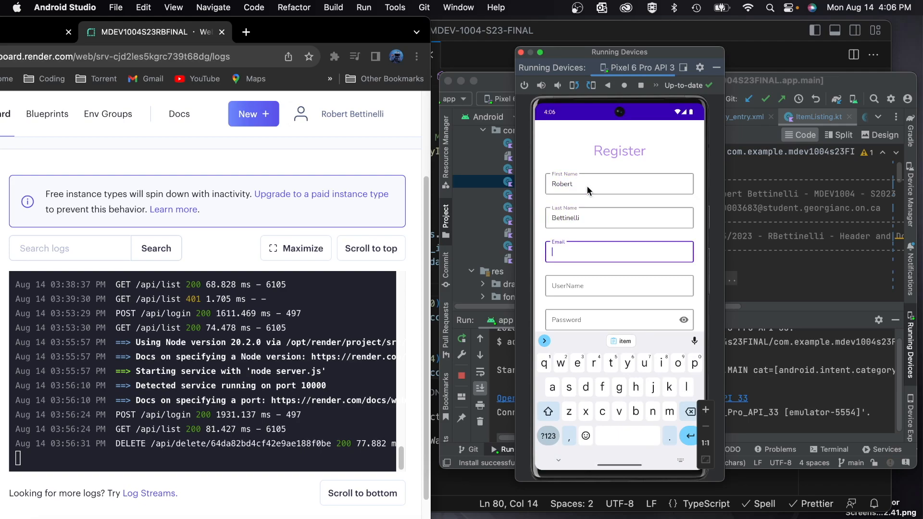
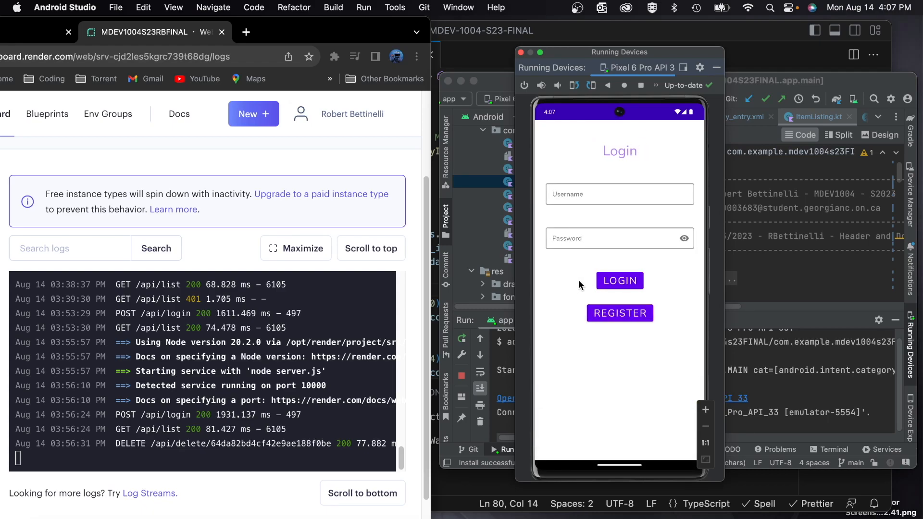
# Log in to the app with username rb1 and its password
pyautogui.write('rb')
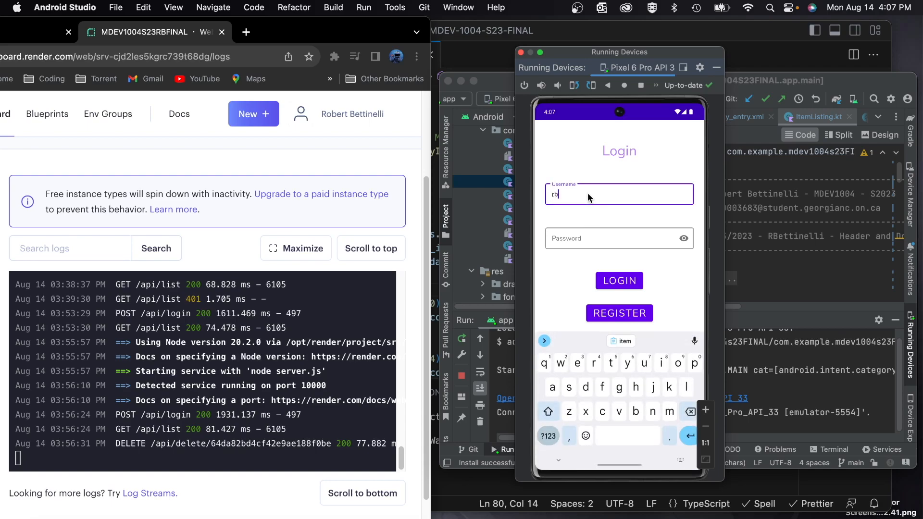
pyautogui.click(619, 238)
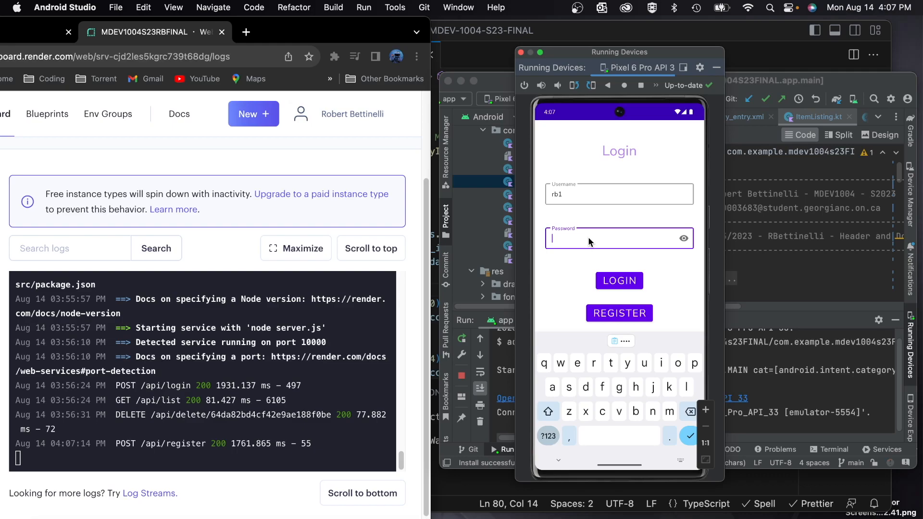
pyautogui.write('2')
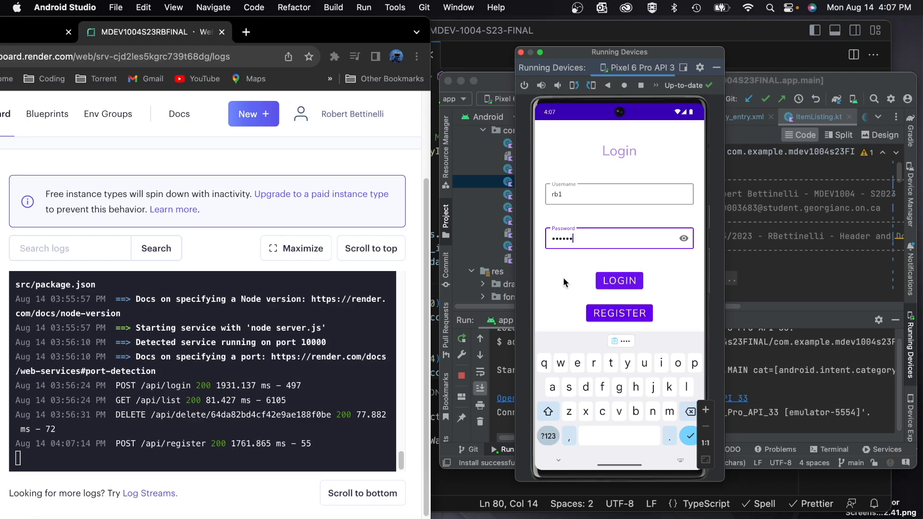
pyautogui.click(619, 280)
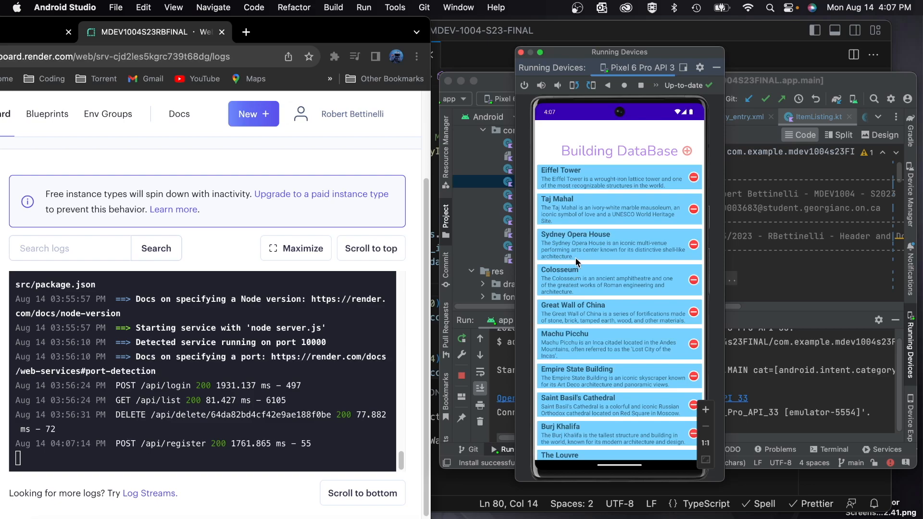
# Scroll the landmark list and open Sydney Opera House on the Edit Item screen
pyautogui.scroll(-3)
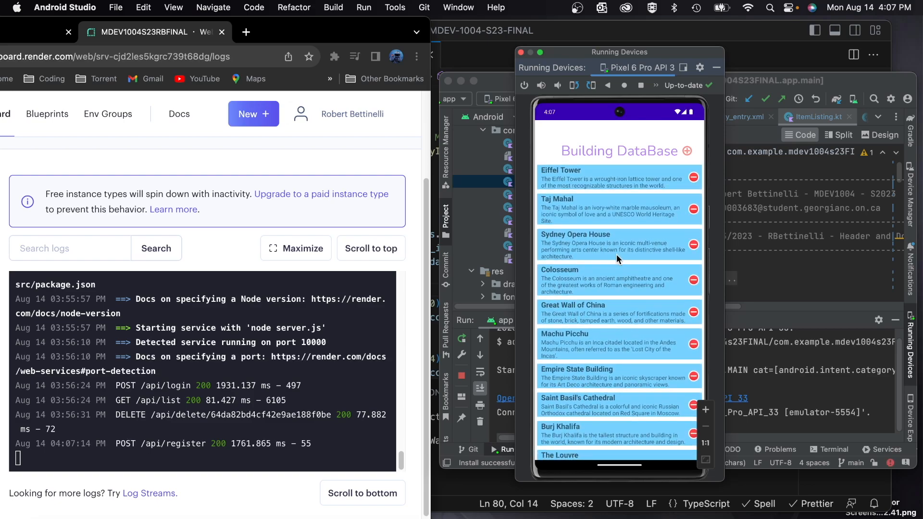
pyautogui.moveTo(604, 260)
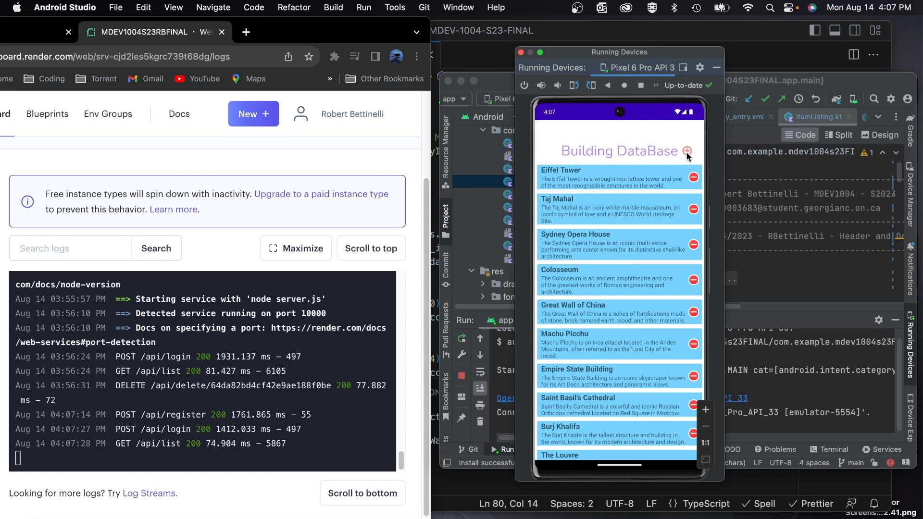
pyautogui.moveTo(688, 359)
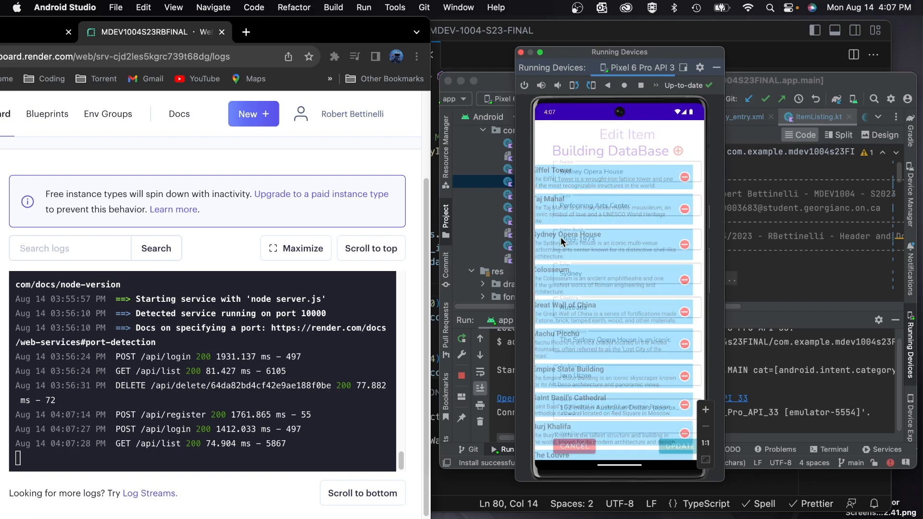
pyautogui.click(567, 235)
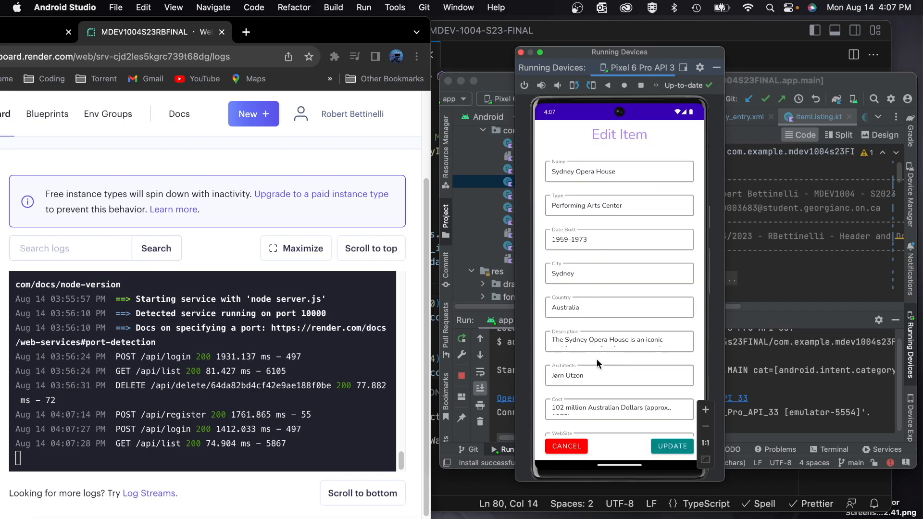
pyautogui.scroll(-3)
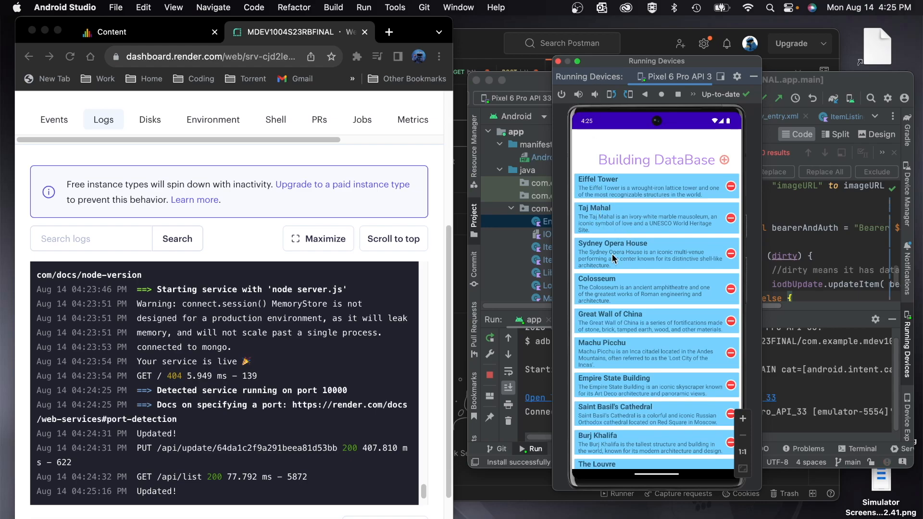
pyautogui.moveTo(636, 260)
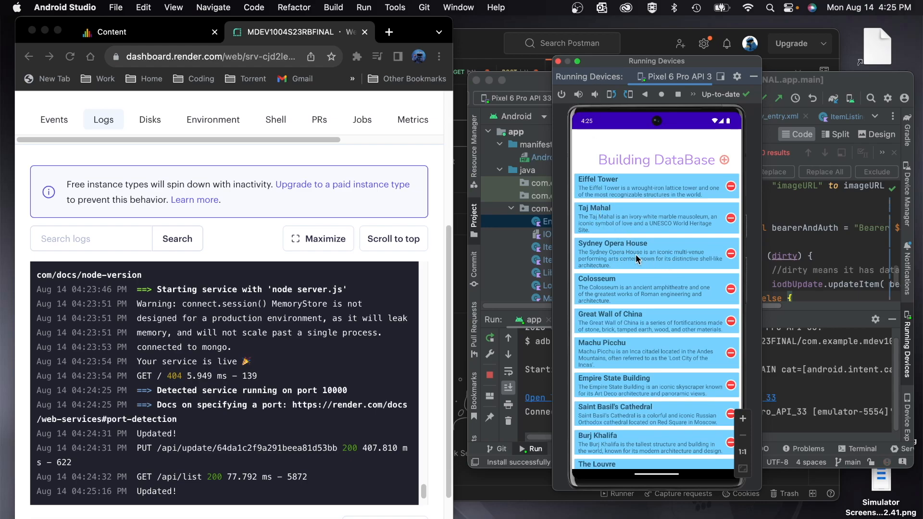
pyautogui.moveTo(636, 250)
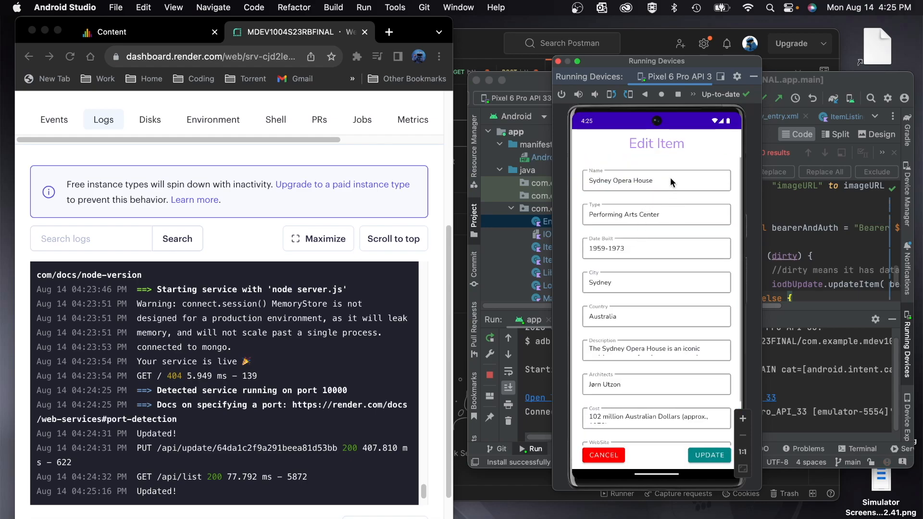
pyautogui.moveTo(670, 219)
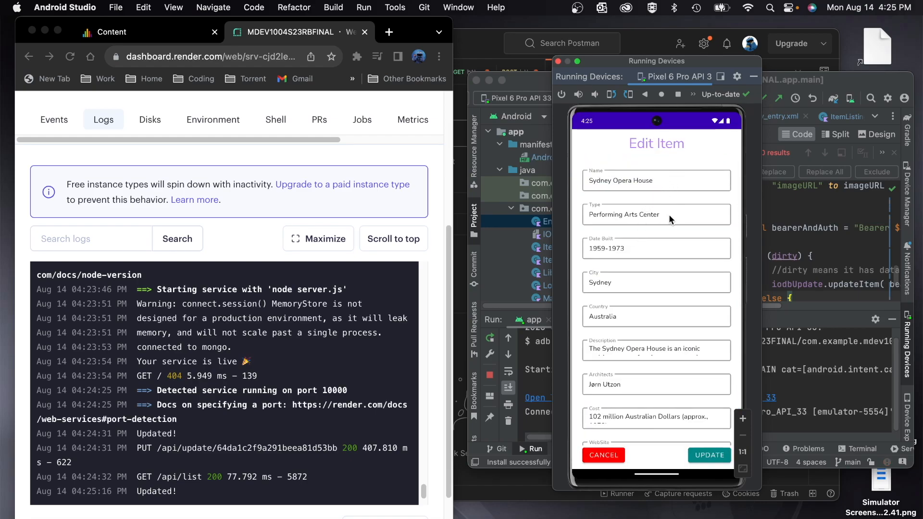
# Append 'Main' to the Sydney Opera House name, update it, and scroll the list
pyautogui.write('M')
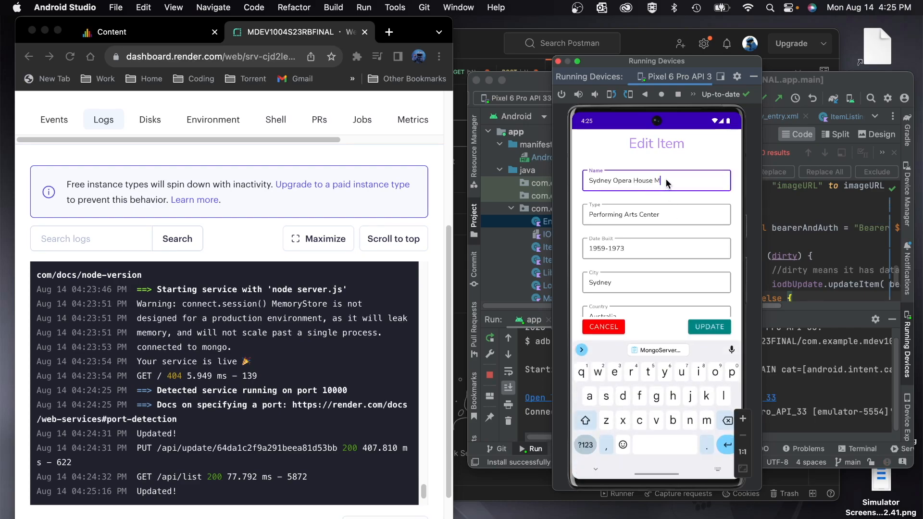
pyautogui.write('ain')
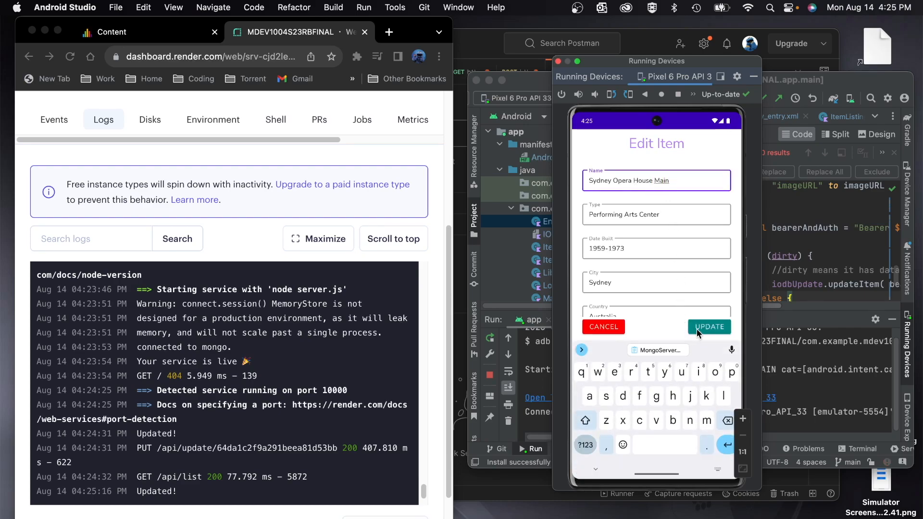
pyautogui.click(709, 327)
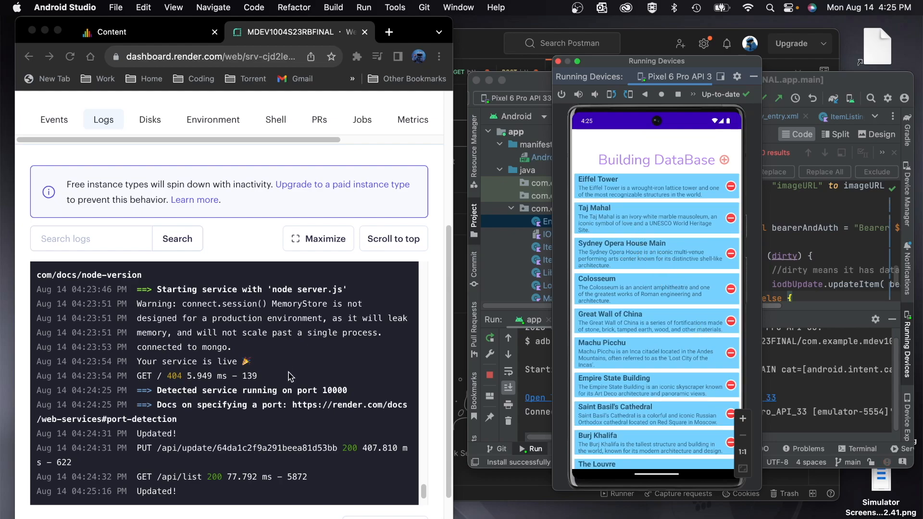
pyautogui.moveTo(521, 445)
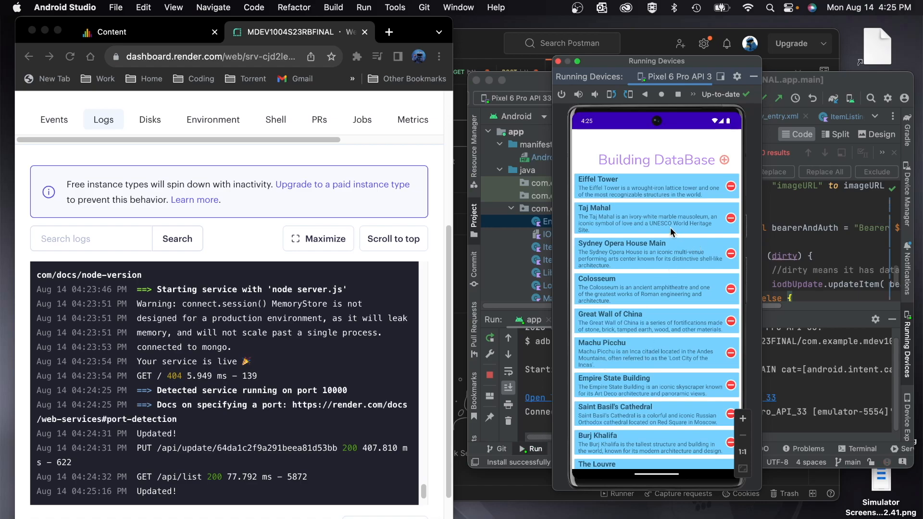
pyautogui.scroll(-3)
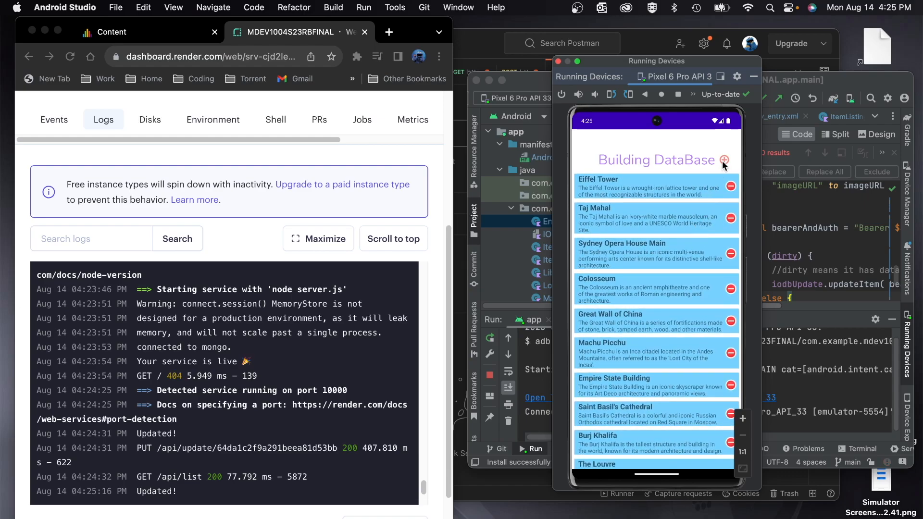
# Create 'My House' (House, built Last Year, Barrie, Canada) with description, website, image URL, and save
pyautogui.click(725, 160)
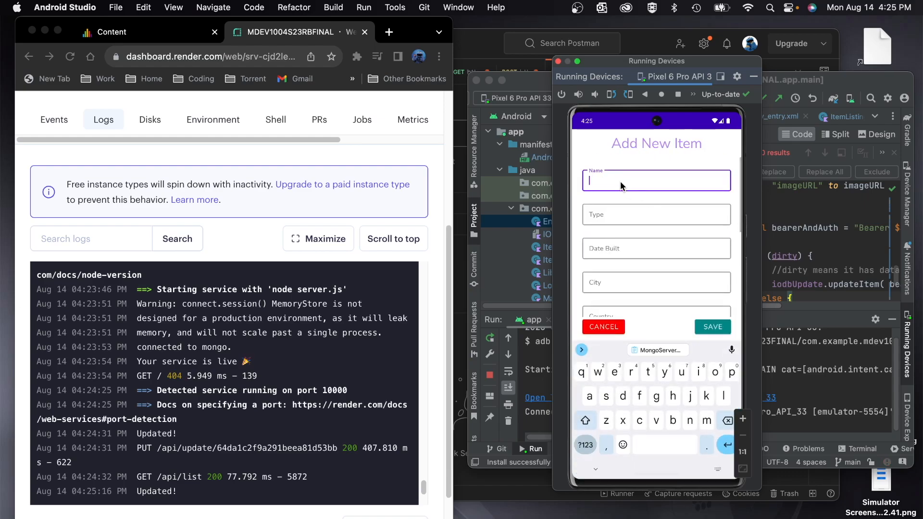
pyautogui.write('My House')
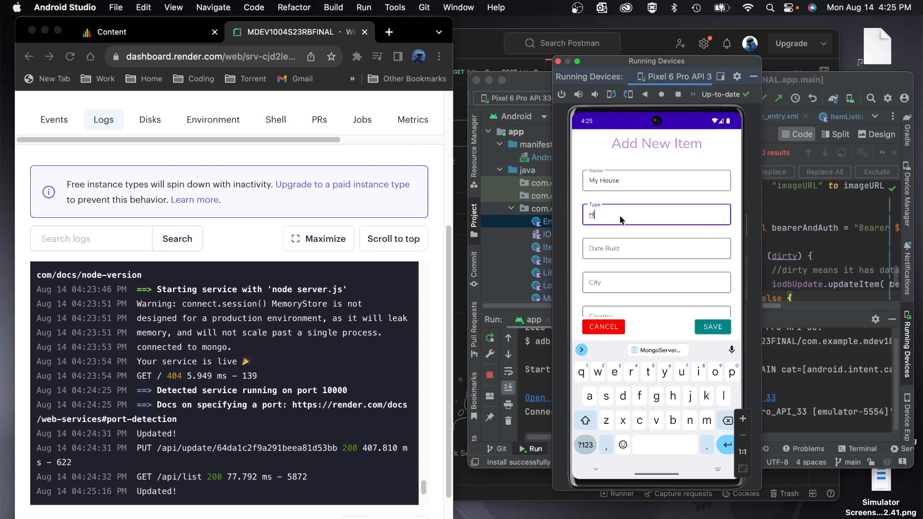
pyautogui.click(656, 248)
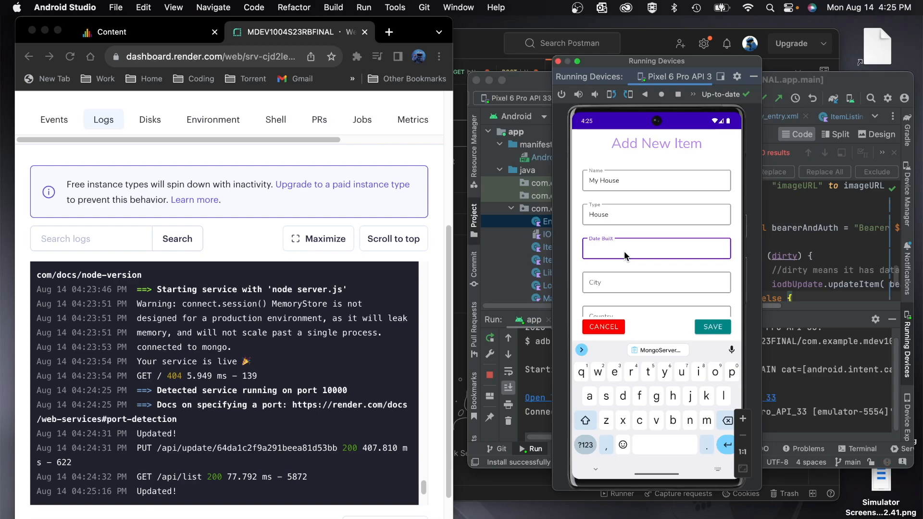
pyautogui.write('Last Year')
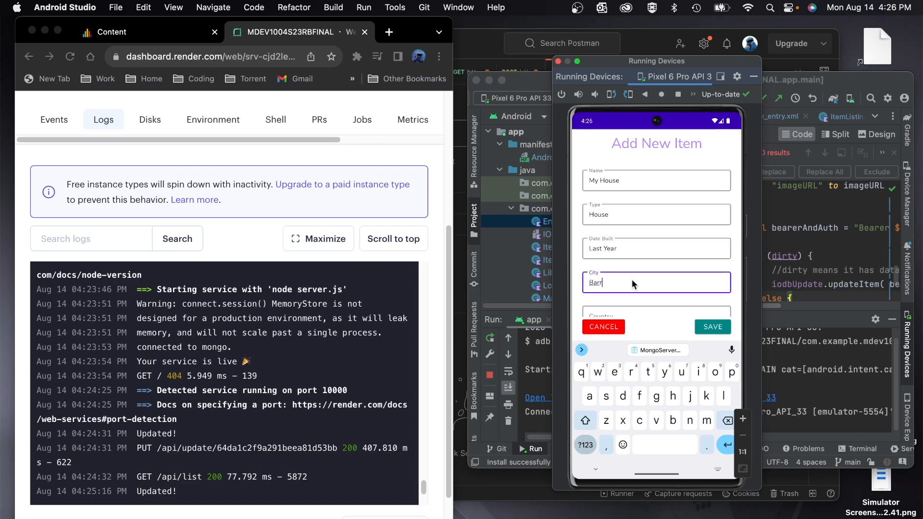
pyautogui.write('Canada')
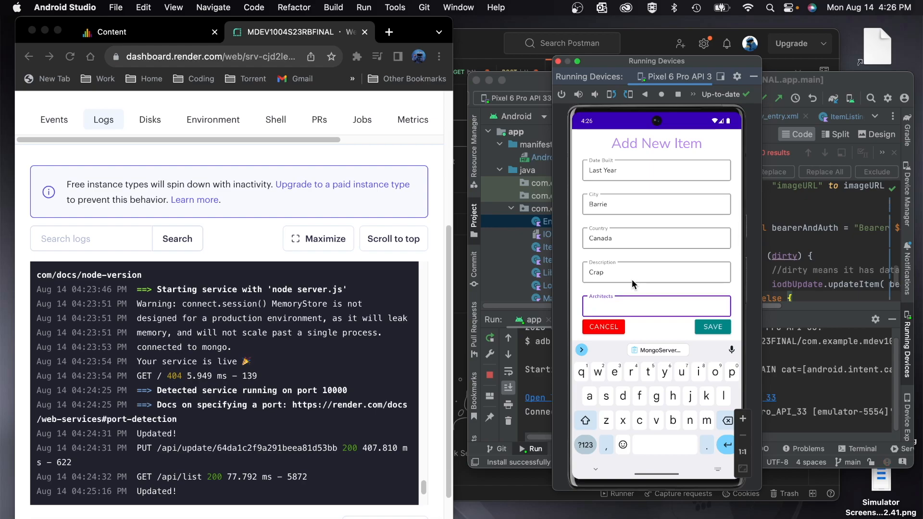
pyautogui.write('Me')
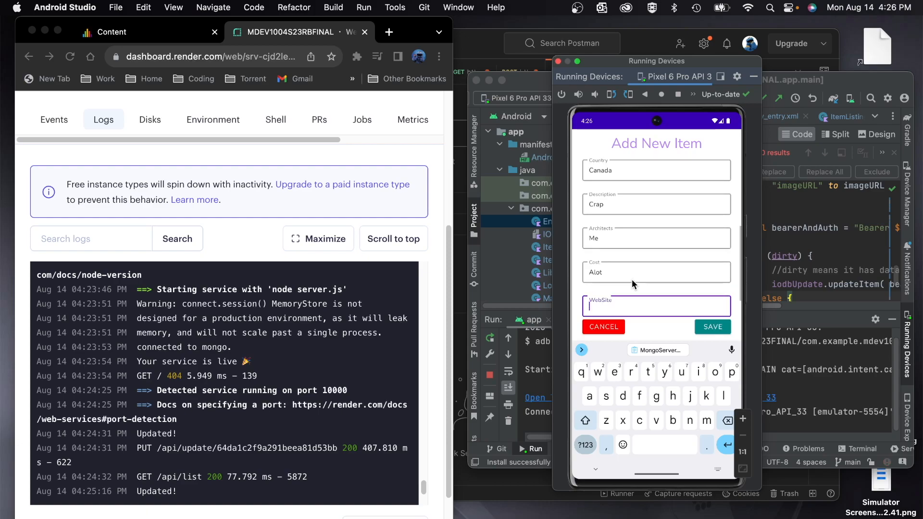
pyautogui.write('https://crap.com')
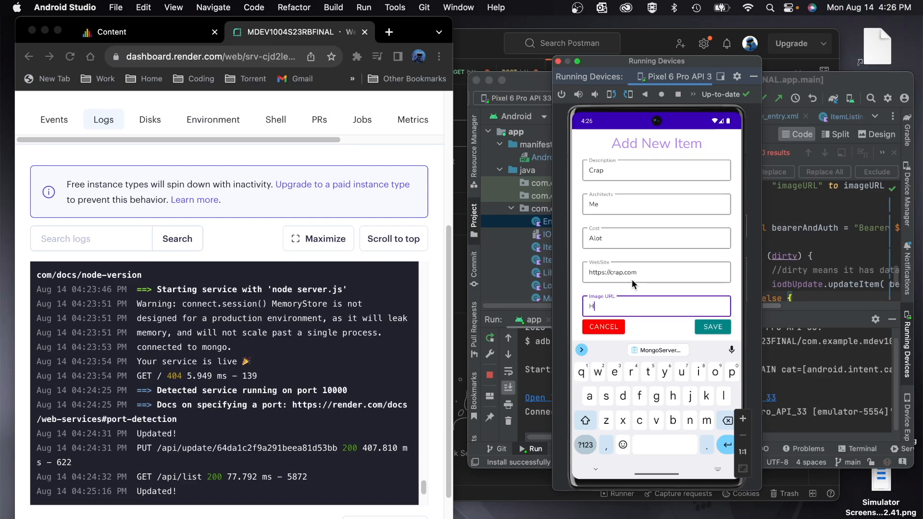
pyautogui.write('ttp://crap.')
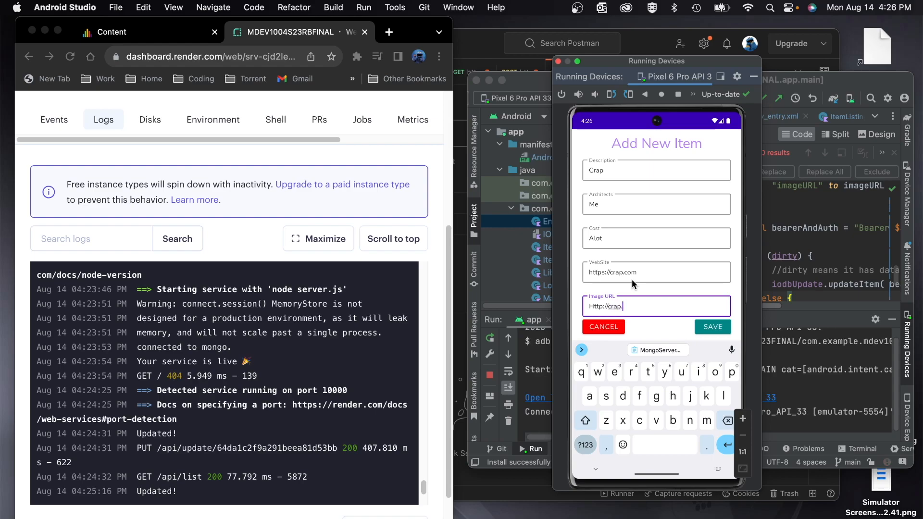
pyautogui.write('jpg')
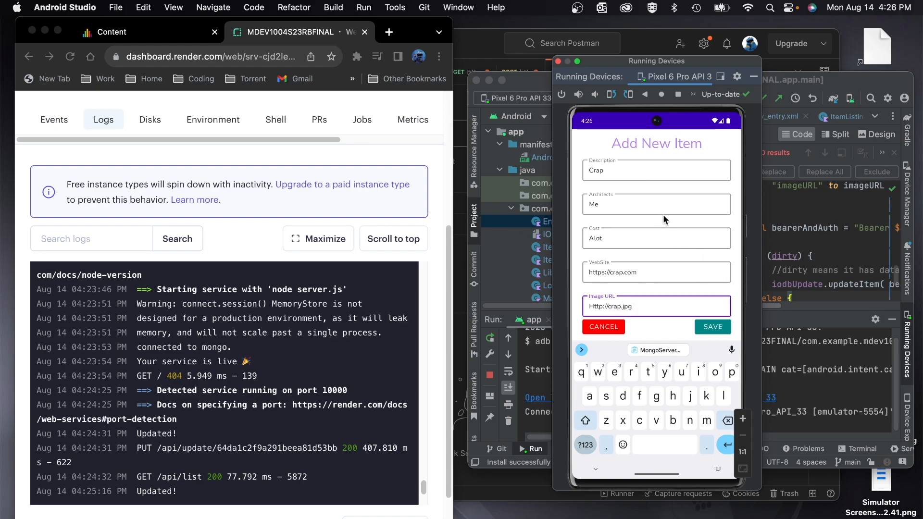
pyautogui.moveTo(594, 475)
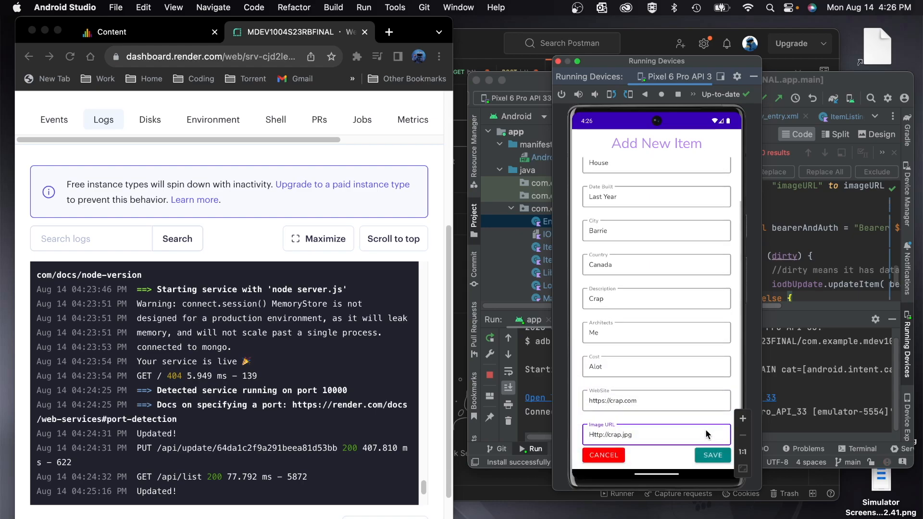
pyautogui.click(711, 456)
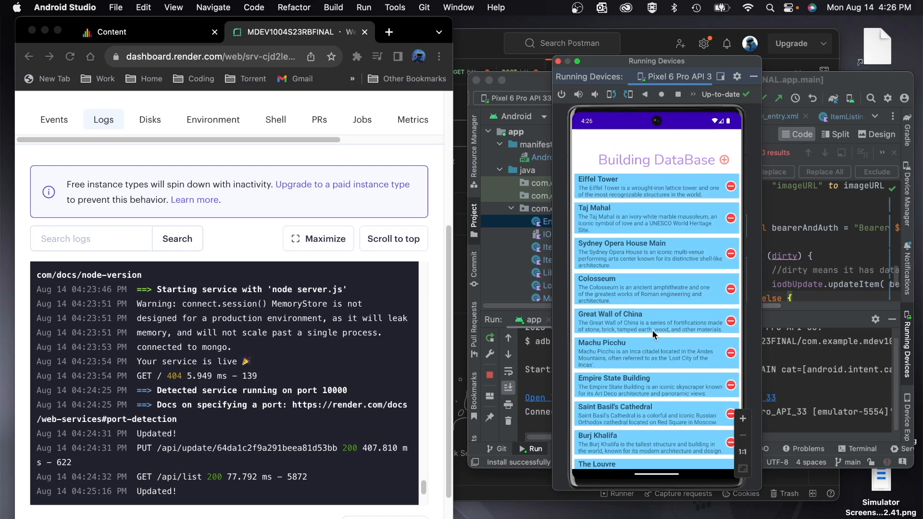
# Scroll to My House, open it, and append 'Two' to its name
pyautogui.scroll(-3)
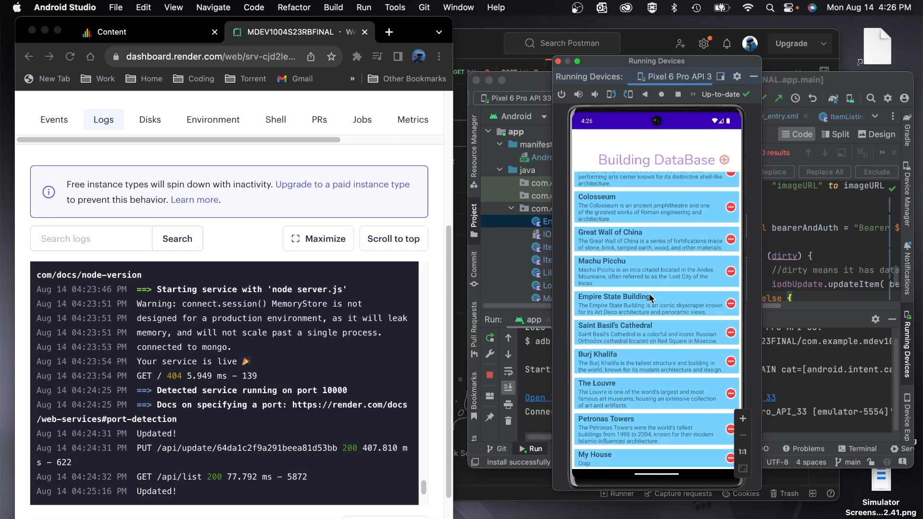
pyautogui.scroll(-3)
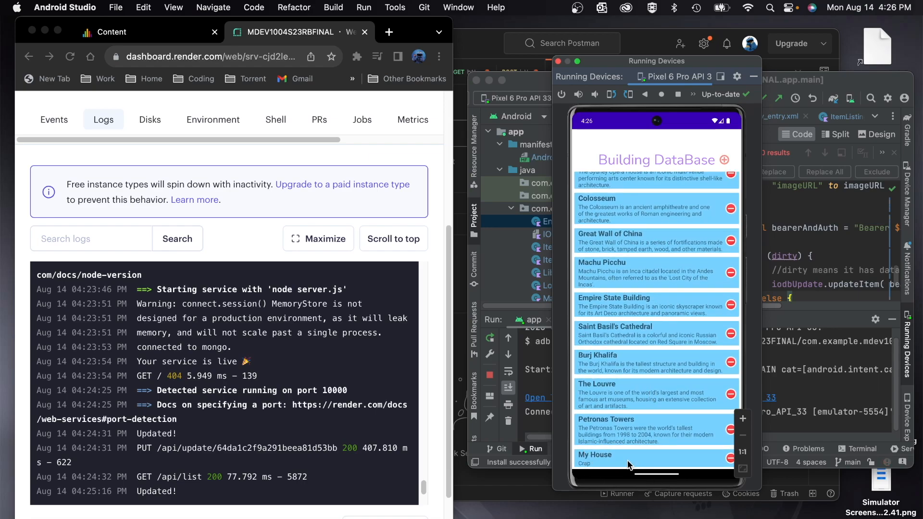
pyautogui.click(628, 465)
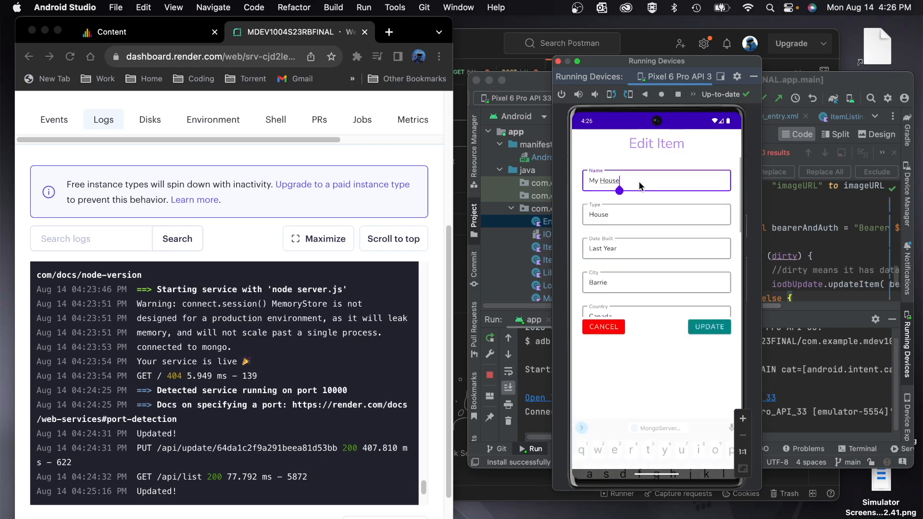
pyautogui.write('Two')
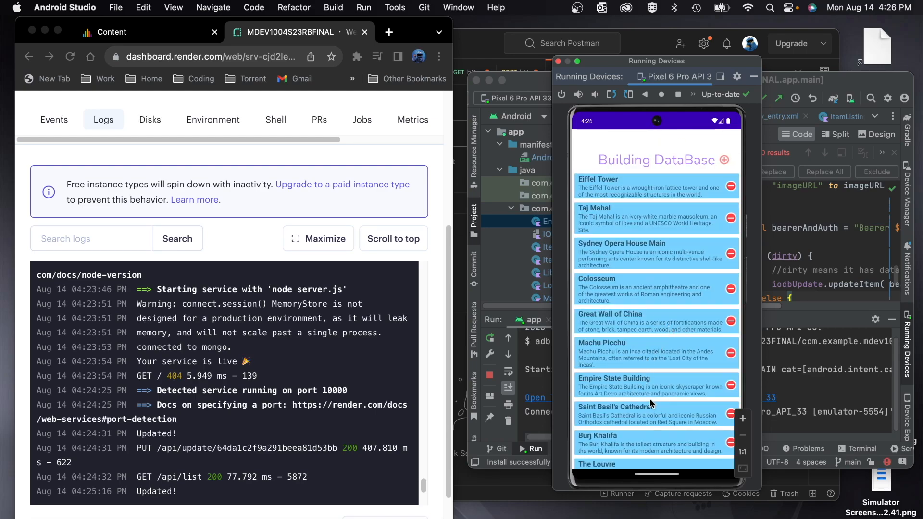
pyautogui.scroll(-3)
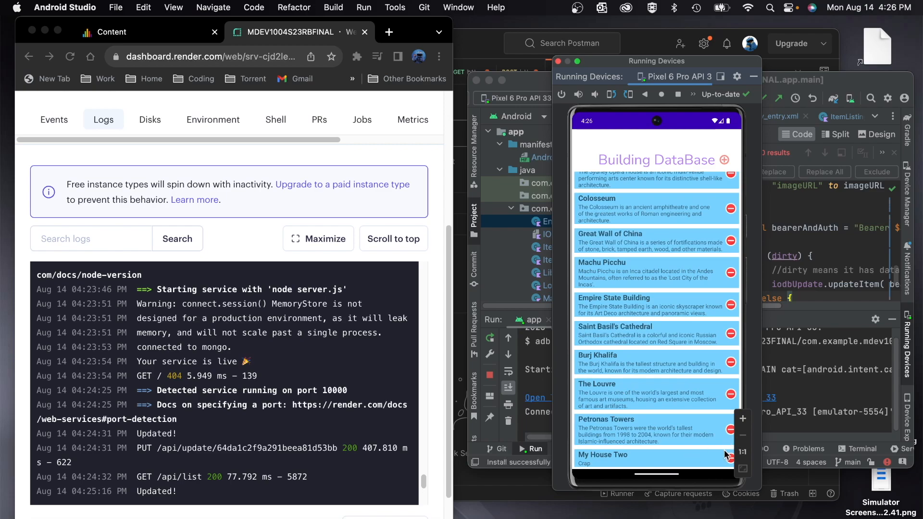
pyautogui.scroll(-3)
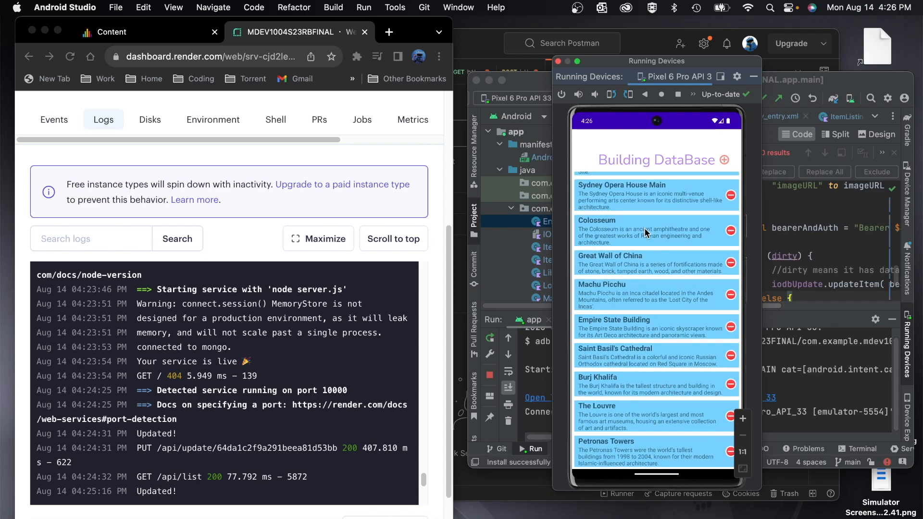
pyautogui.moveTo(361, 417)
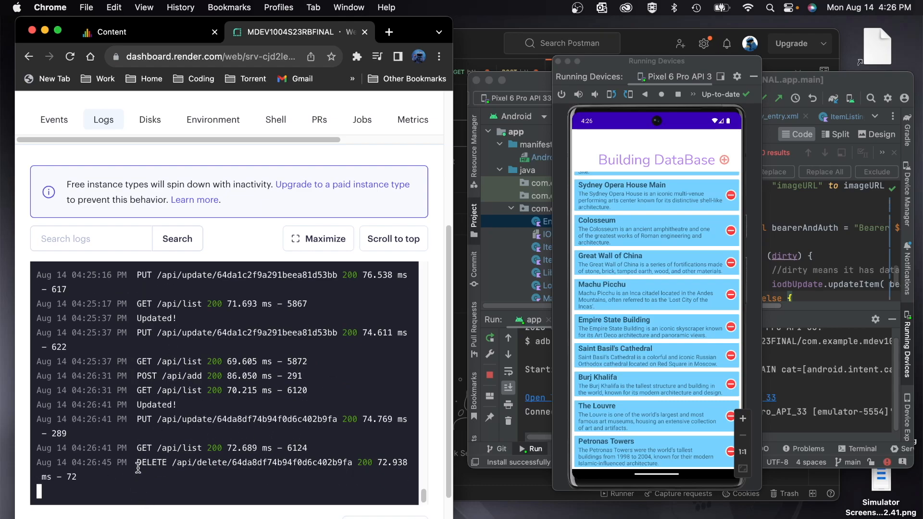
pyautogui.moveTo(638, 234)
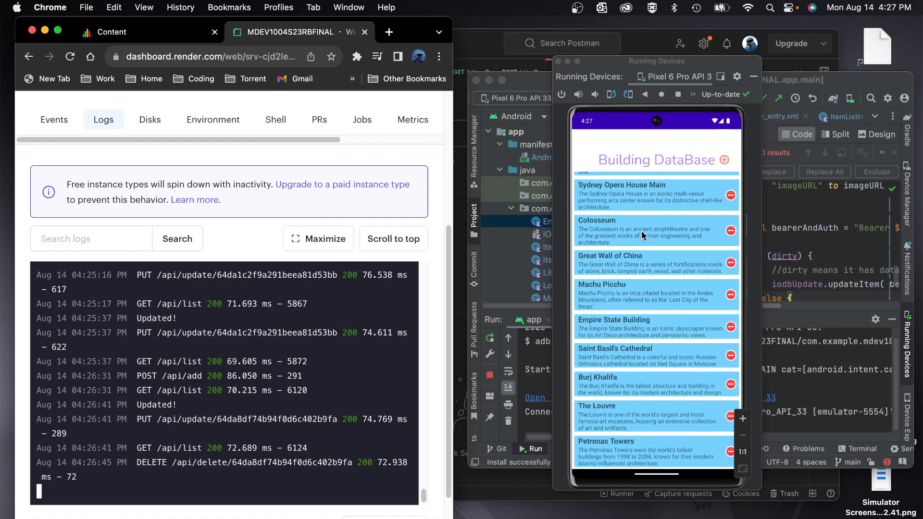
pyautogui.moveTo(713, 221)
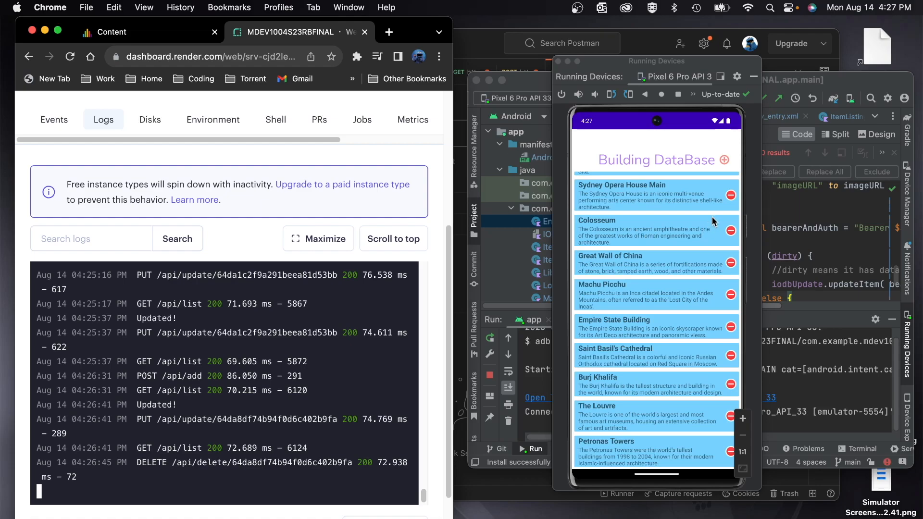
pyautogui.moveTo(696, 209)
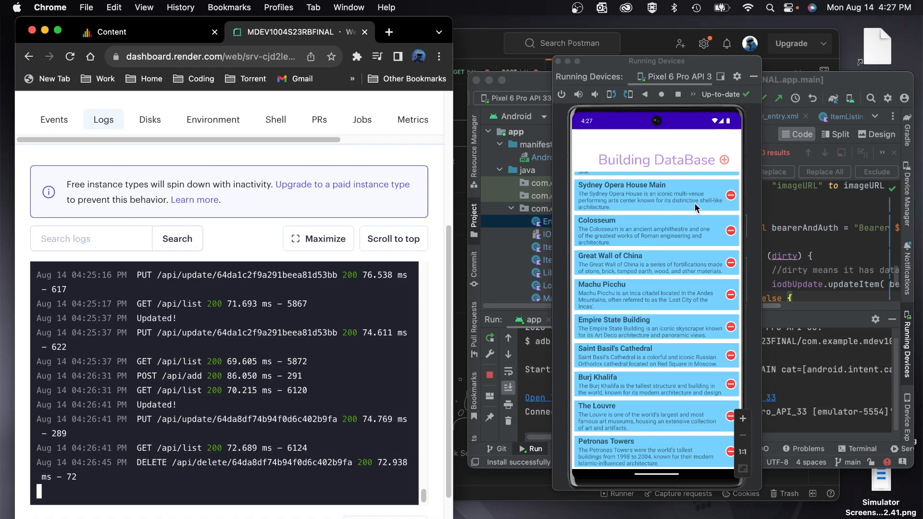
pyautogui.moveTo(666, 200)
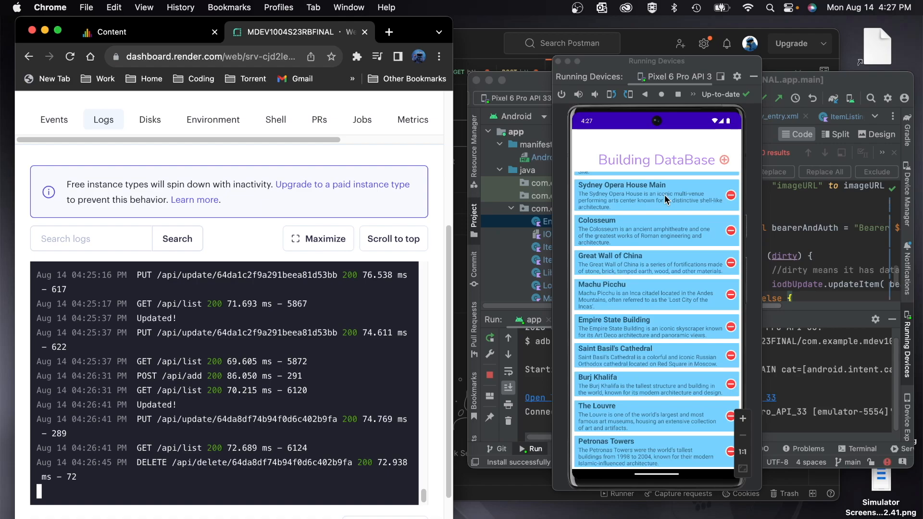
pyautogui.moveTo(673, 182)
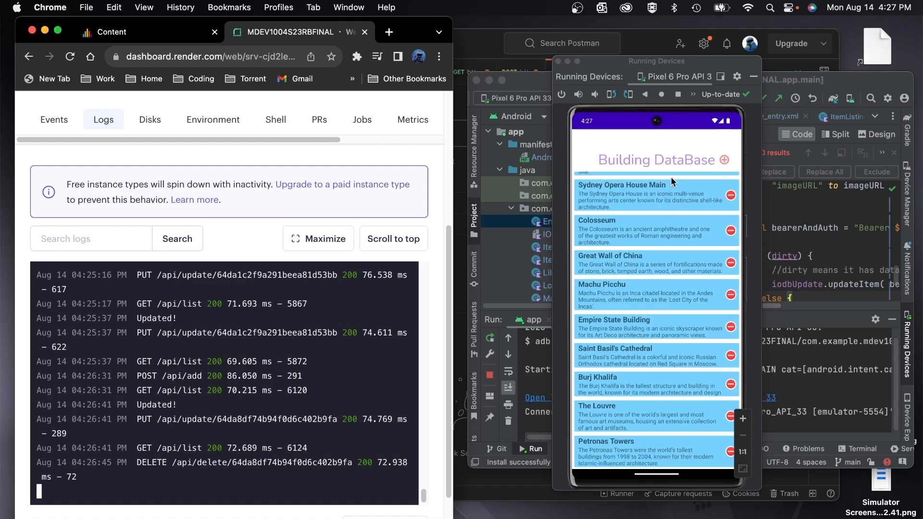